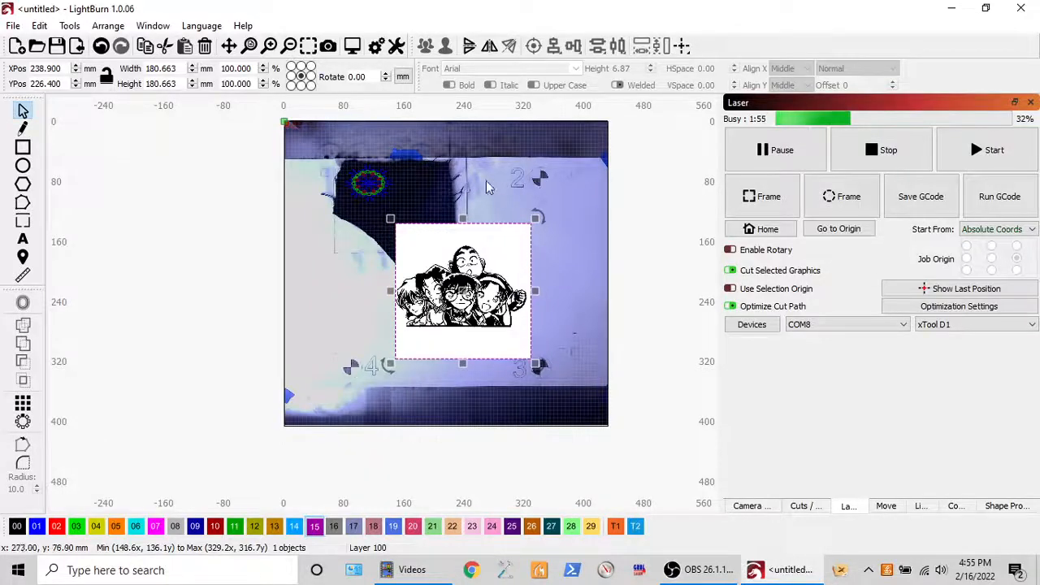
Scale the cartoon image down by its corner handle to about 112.6 mm wide.
drag(464, 293, 382, 305)
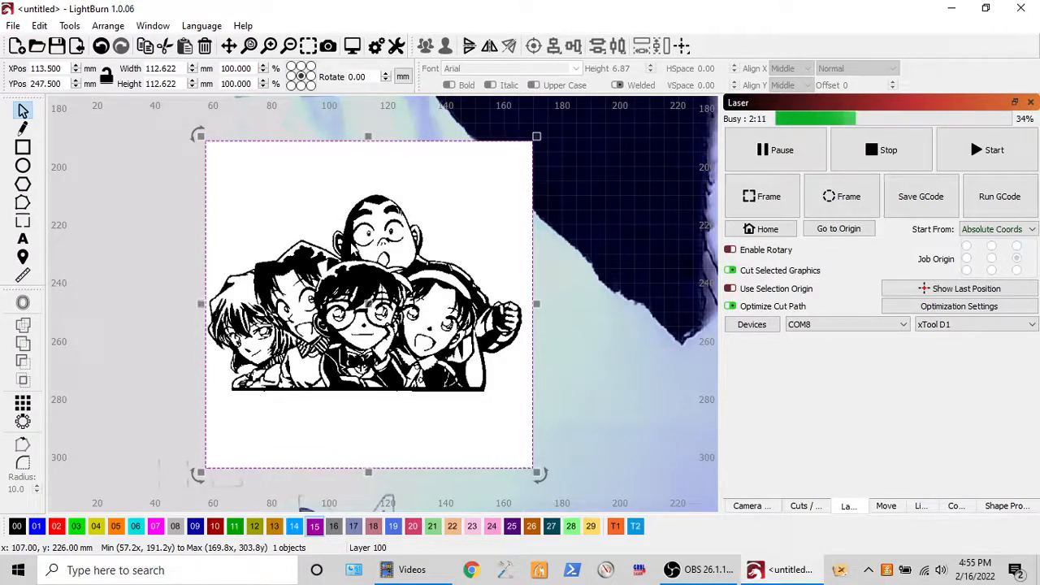
mouse_move(162, 179)
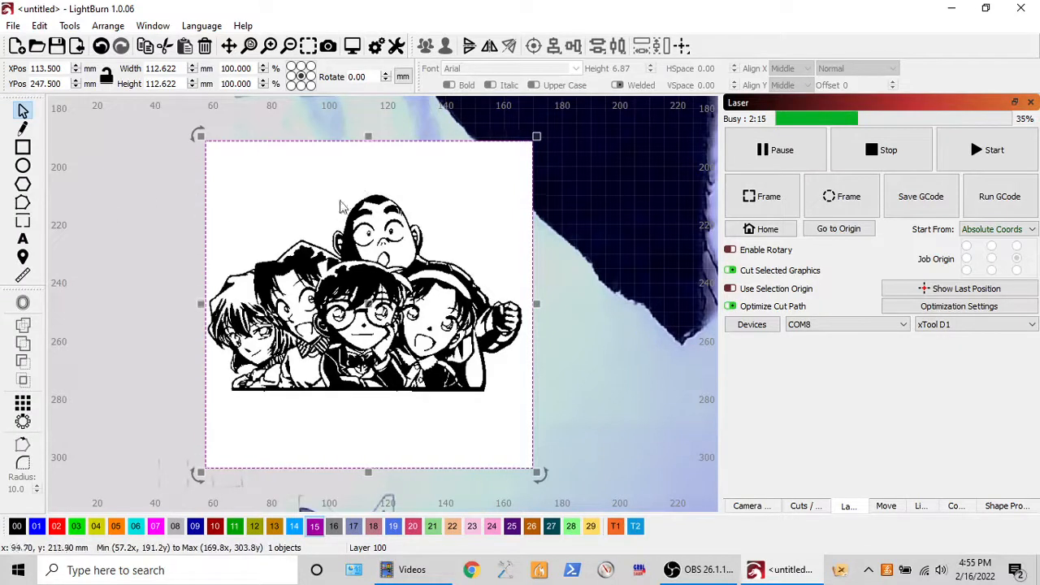
mouse_move(519, 218)
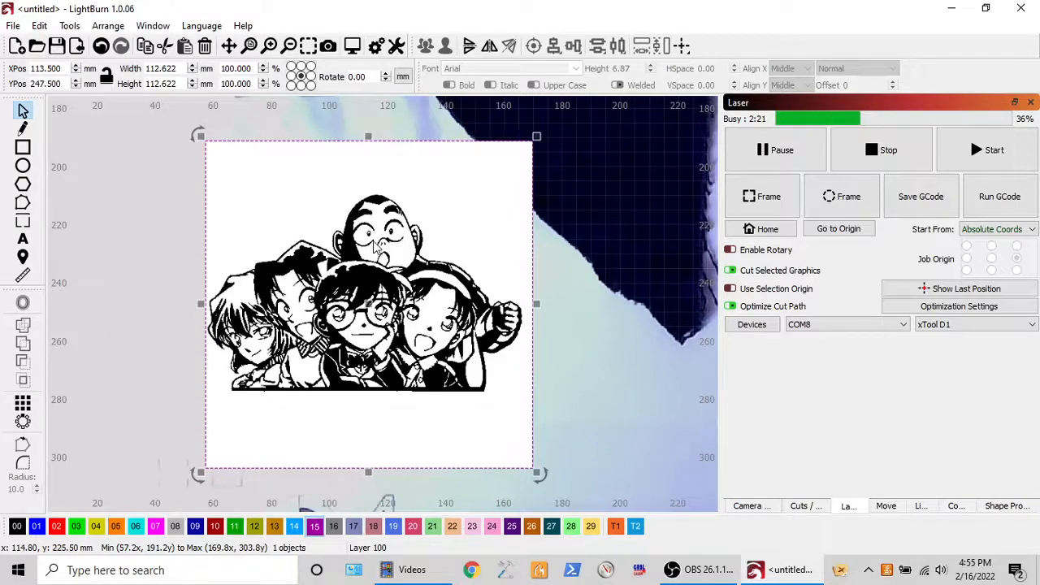
scroll(down, 3)
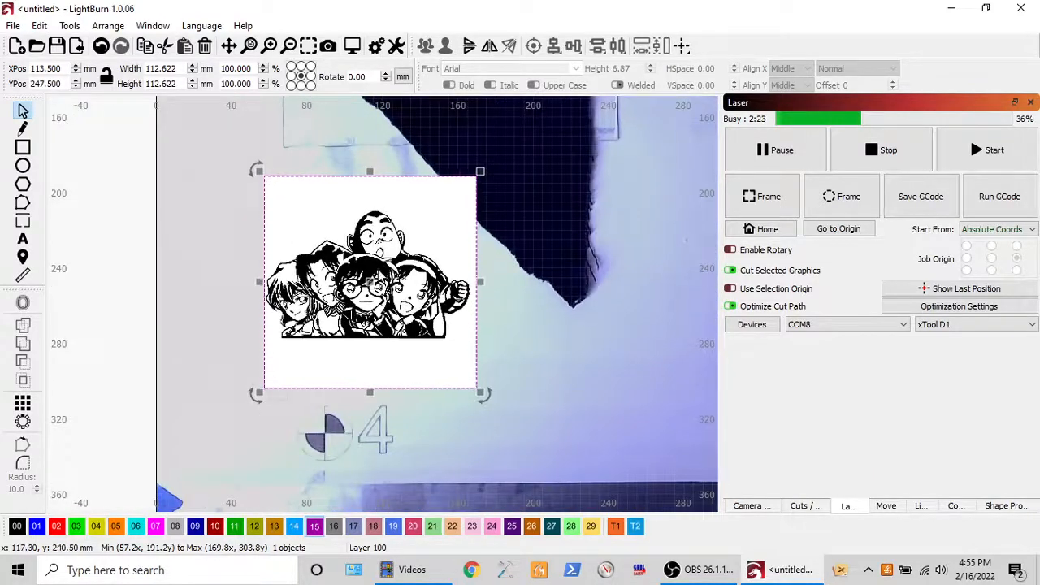
Trace the cartoon image with threshold 133 and Fade Image enabled to show the outlines.
right_click(371, 283)
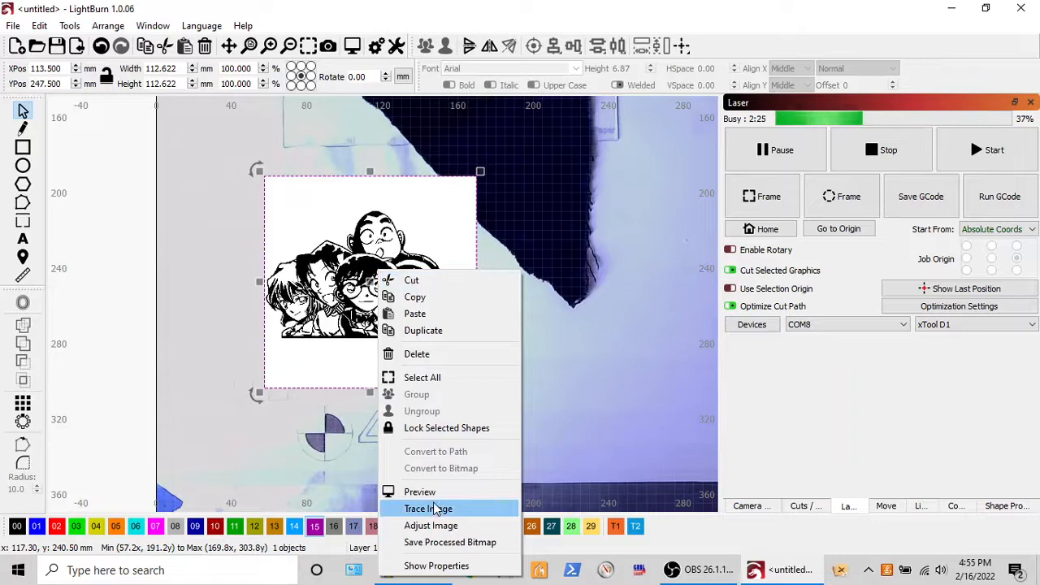
click(429, 509)
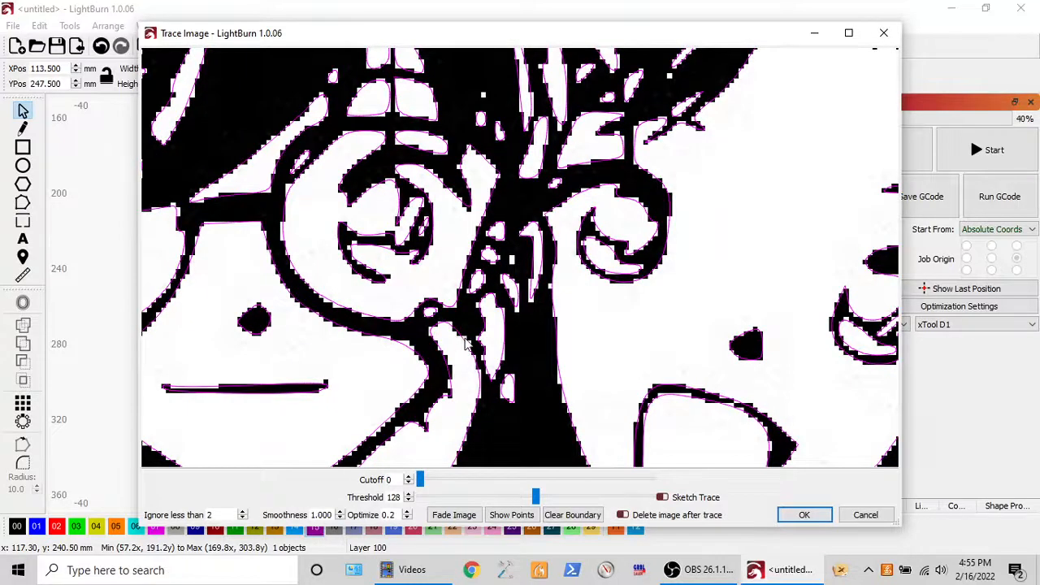
mouse_move(436, 366)
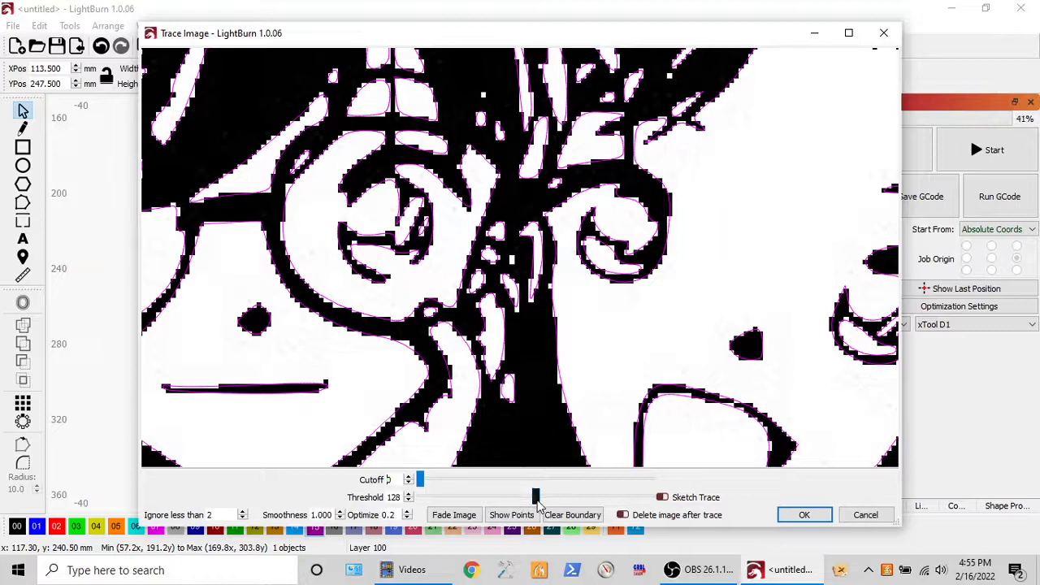
drag(535, 497, 559, 498)
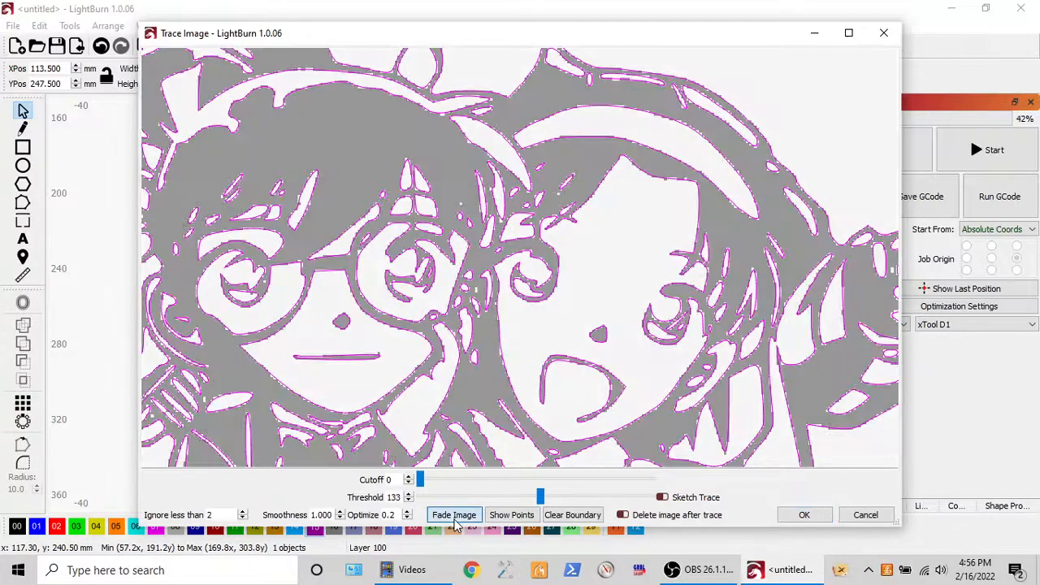
click(454, 513)
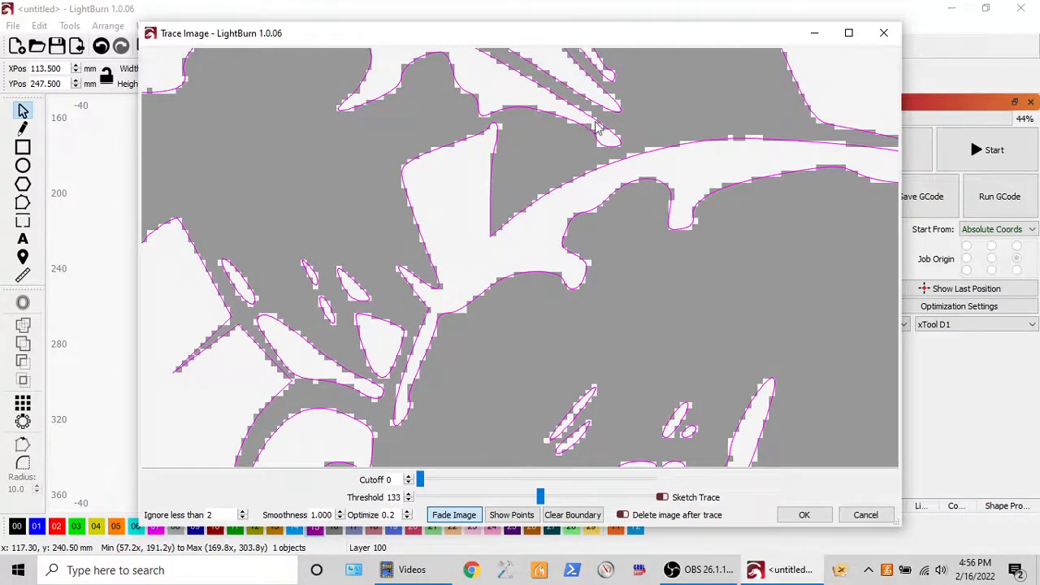
mouse_move(654, 154)
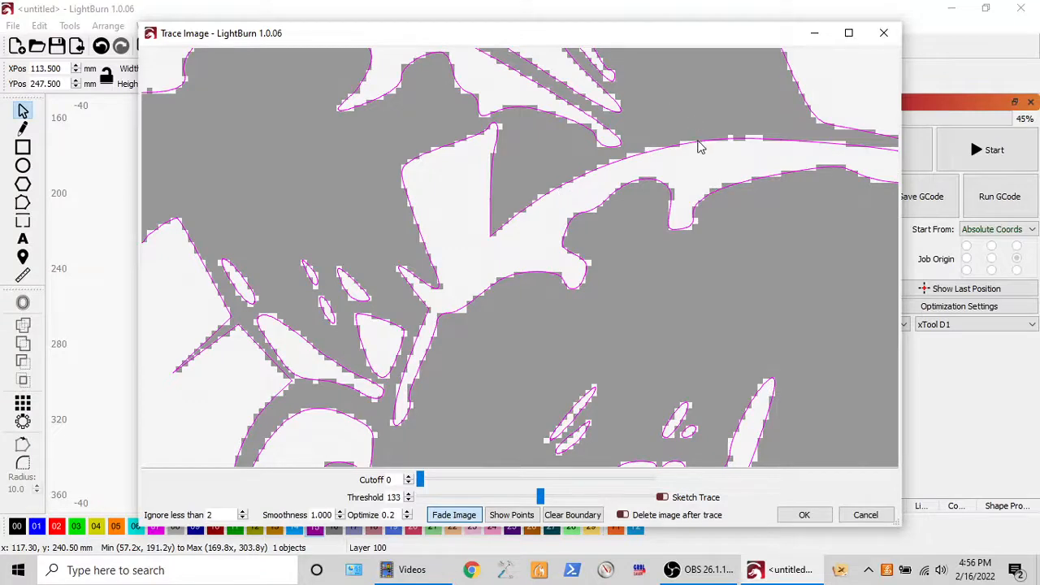
mouse_move(755, 146)
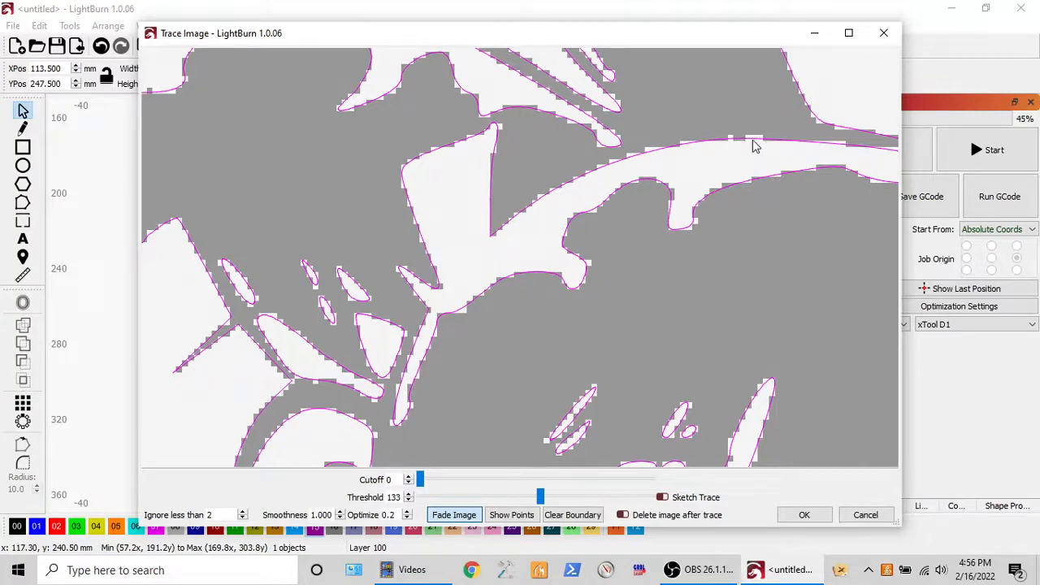
mouse_move(566, 203)
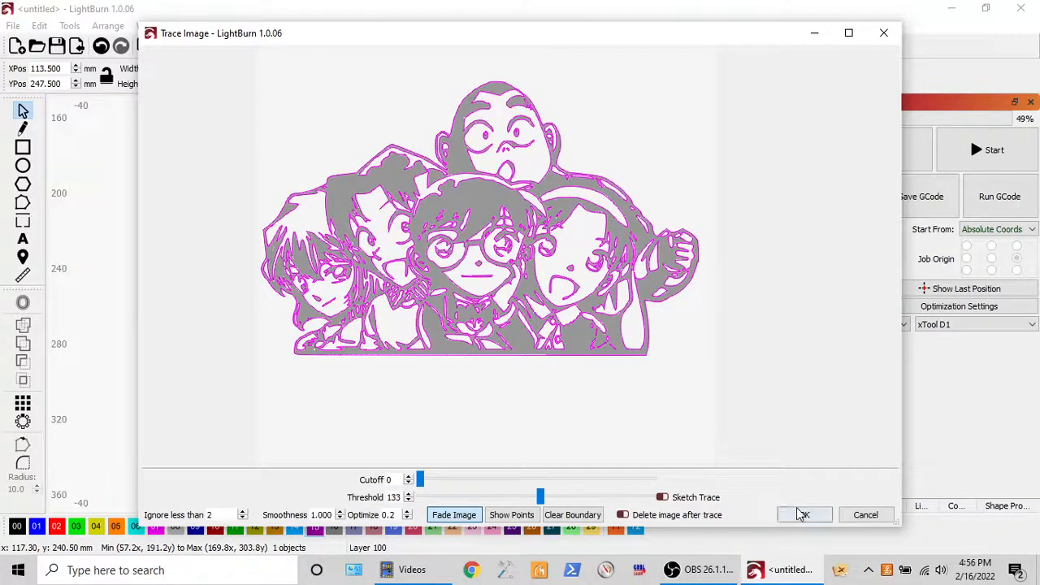
Accept the trace as vector outlines on a new fill layer and view the Cuts / Layers list.
click(800, 514)
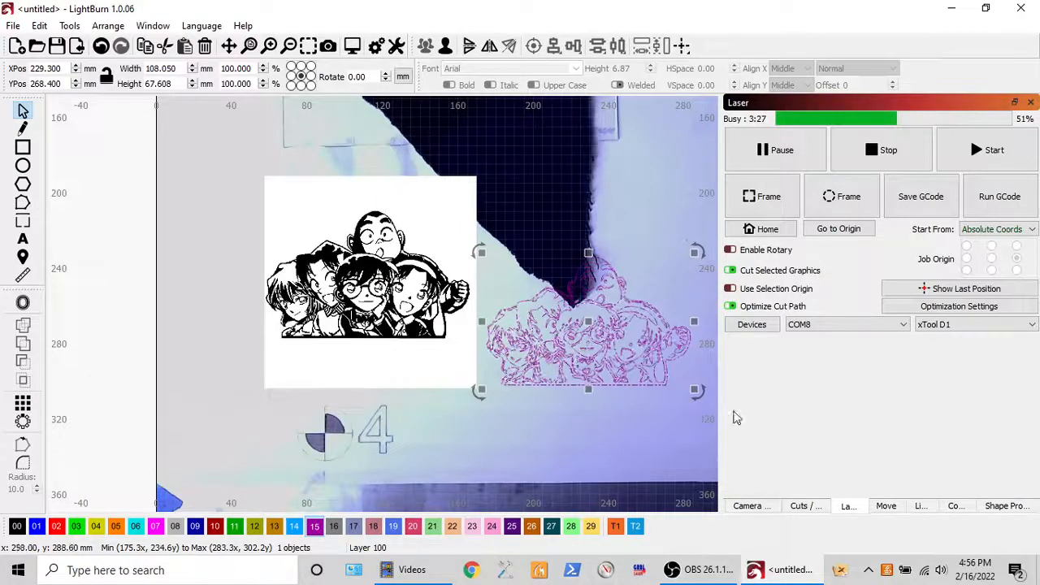
click(806, 506)
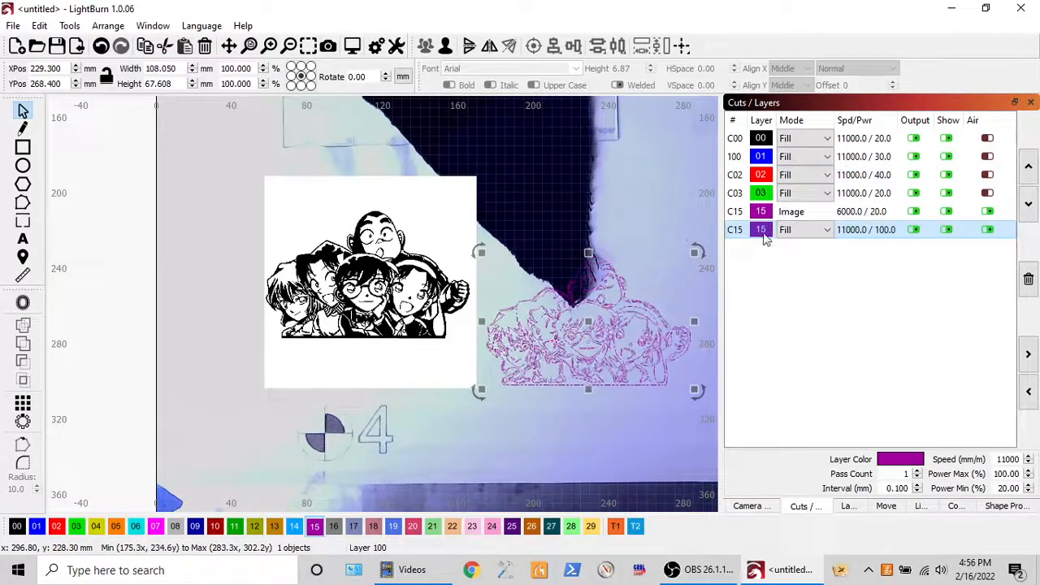
Preview the traced outlines as a fill engraving, about 7 min 14 s with travel moves.
right_click(585, 325)
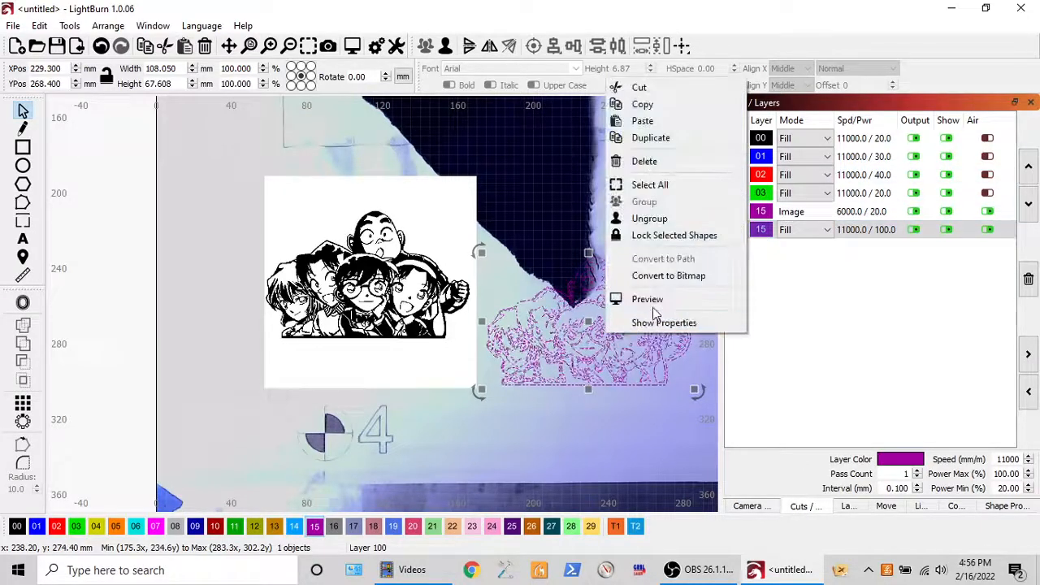
click(647, 299)
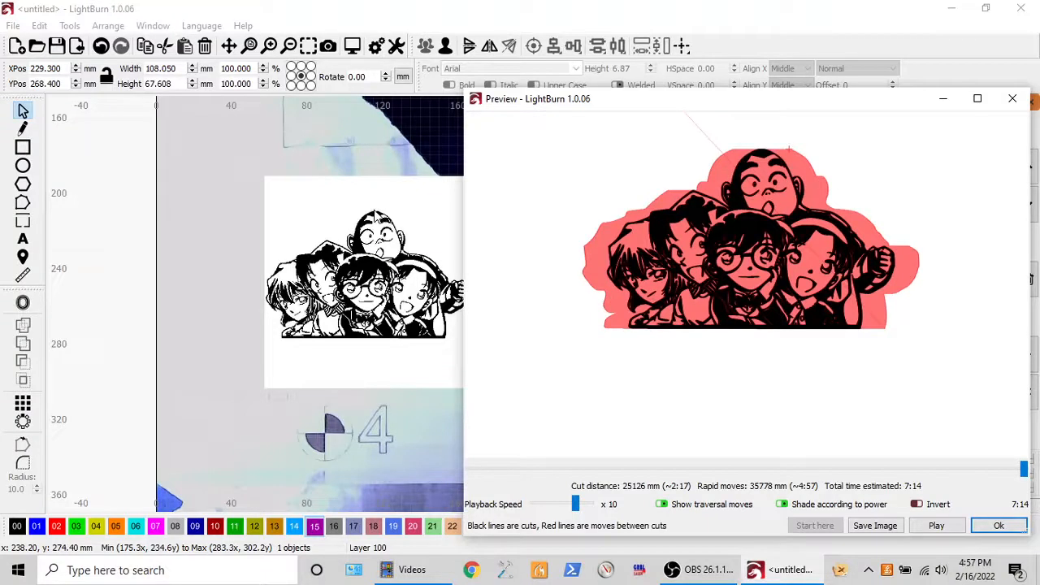
mouse_move(761, 160)
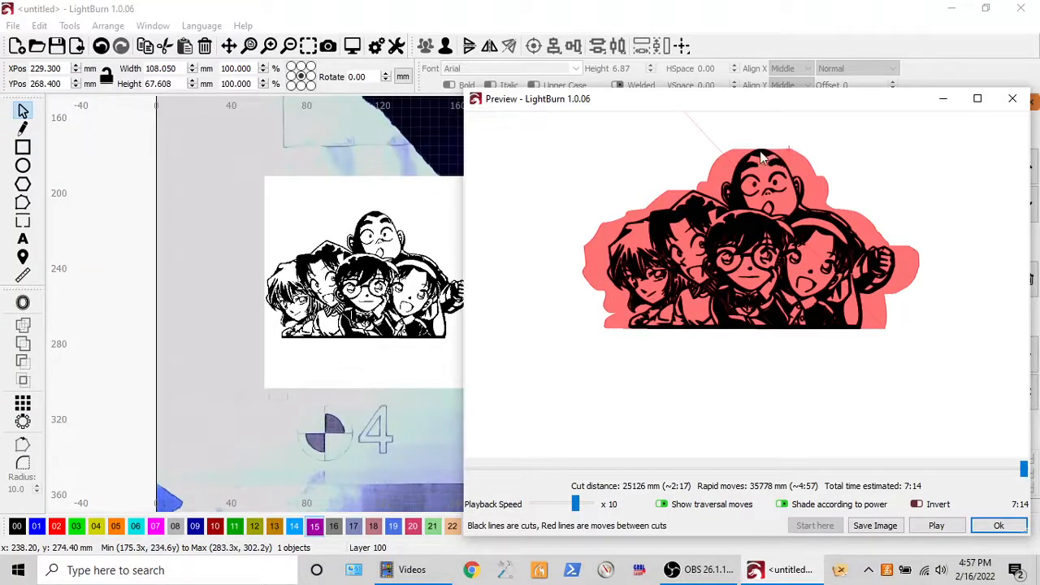
mouse_move(383, 341)
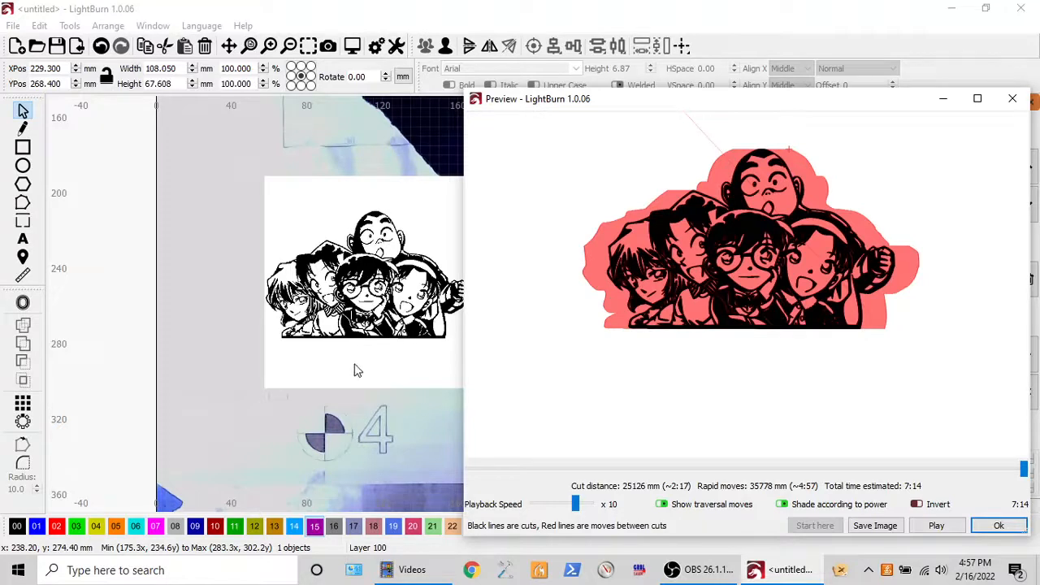
mouse_move(398, 373)
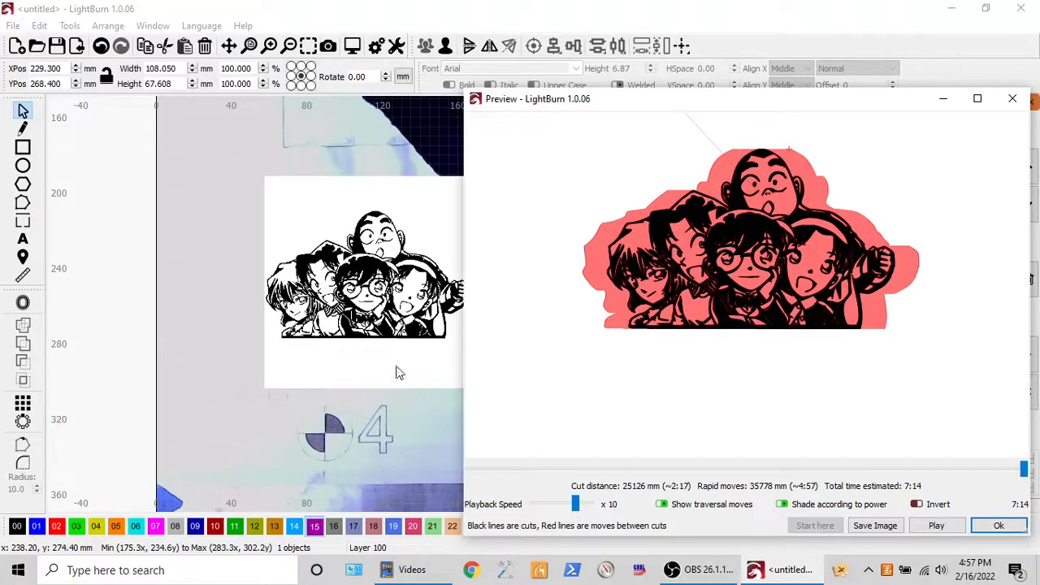
mouse_move(904, 338)
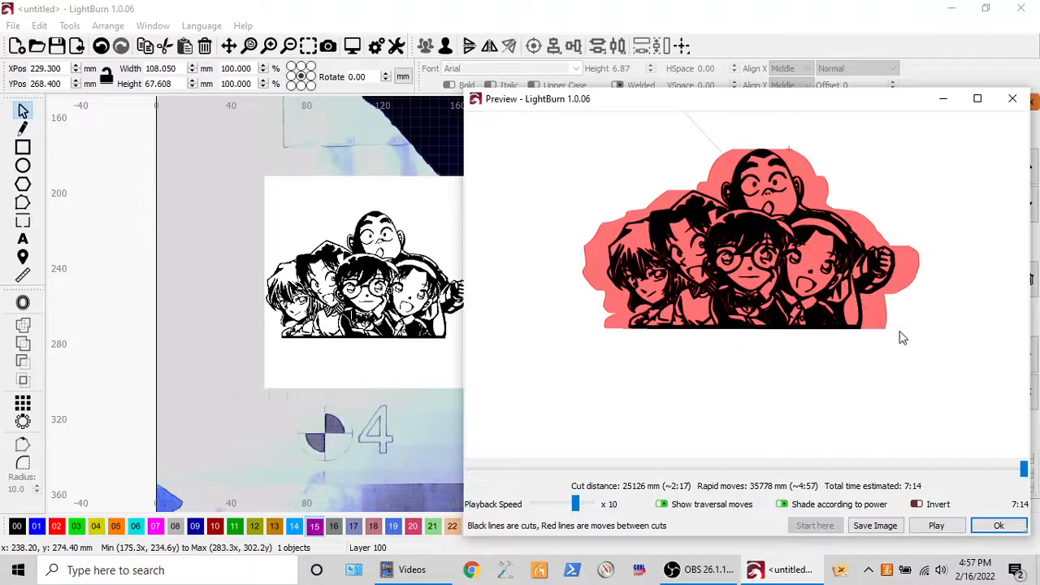
mouse_move(777, 181)
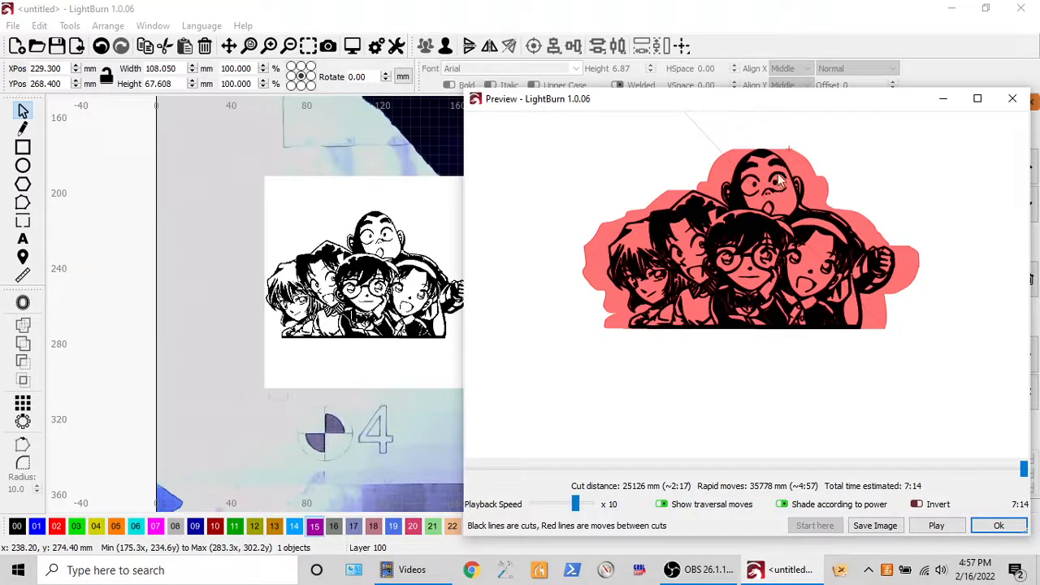
mouse_move(848, 260)
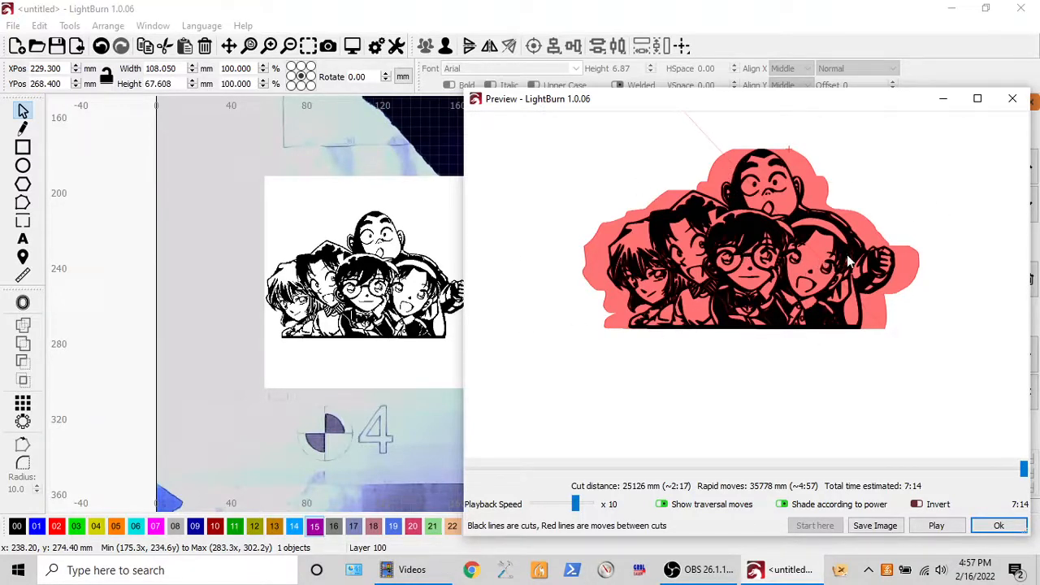
mouse_move(891, 328)
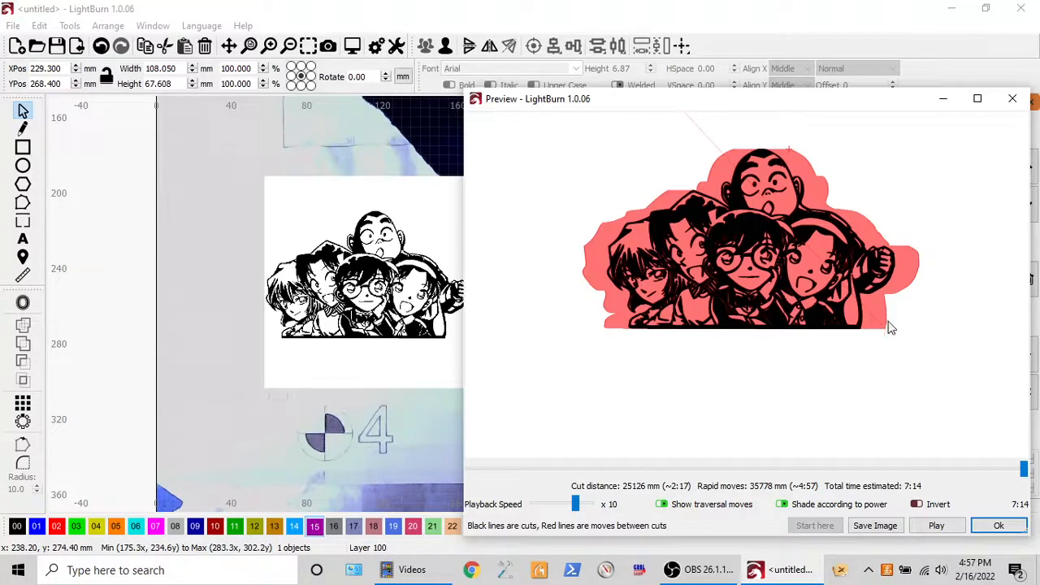
mouse_move(665, 329)
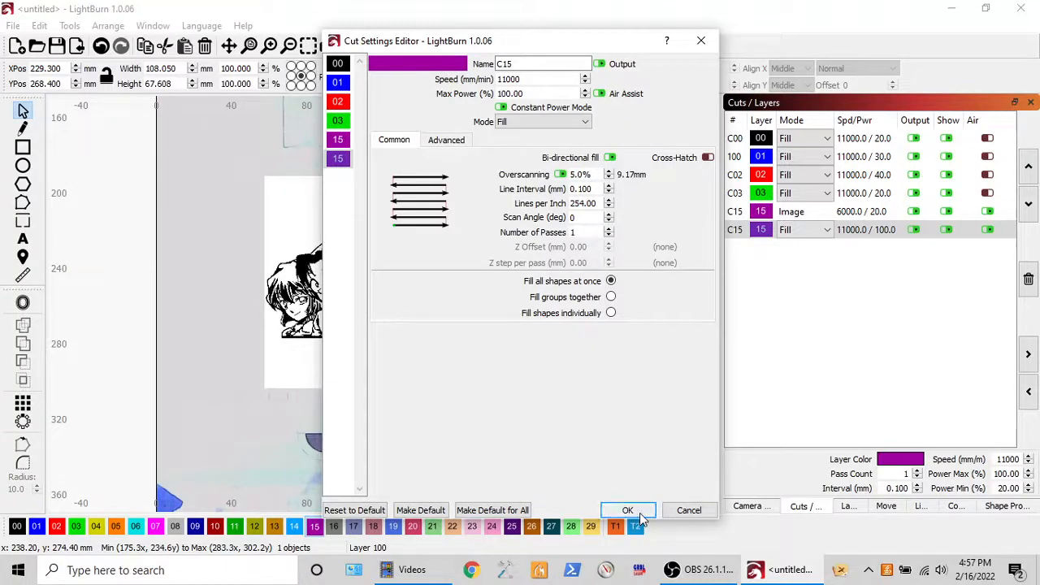
mouse_move(650, 486)
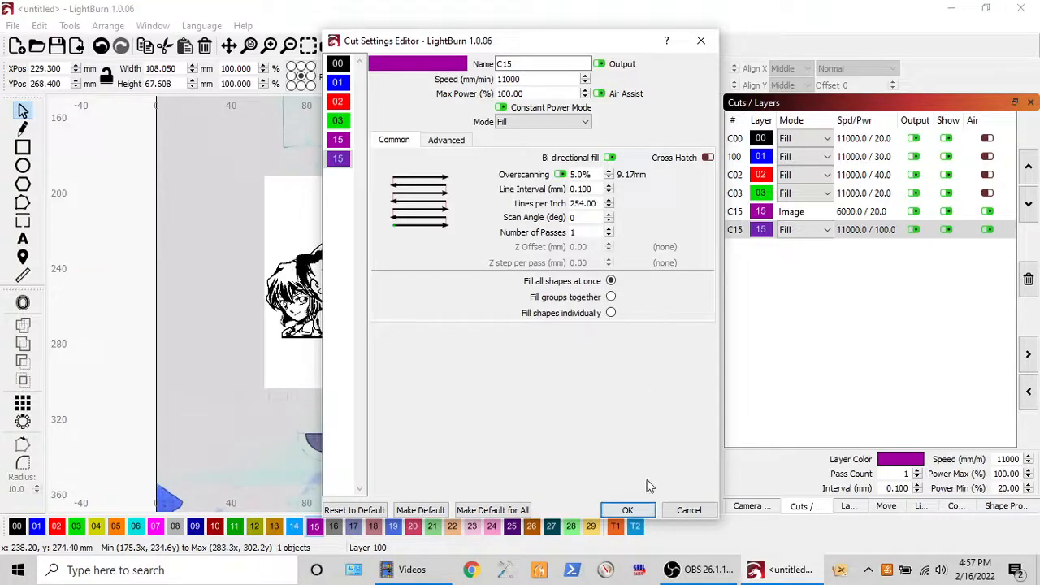
click(628, 510)
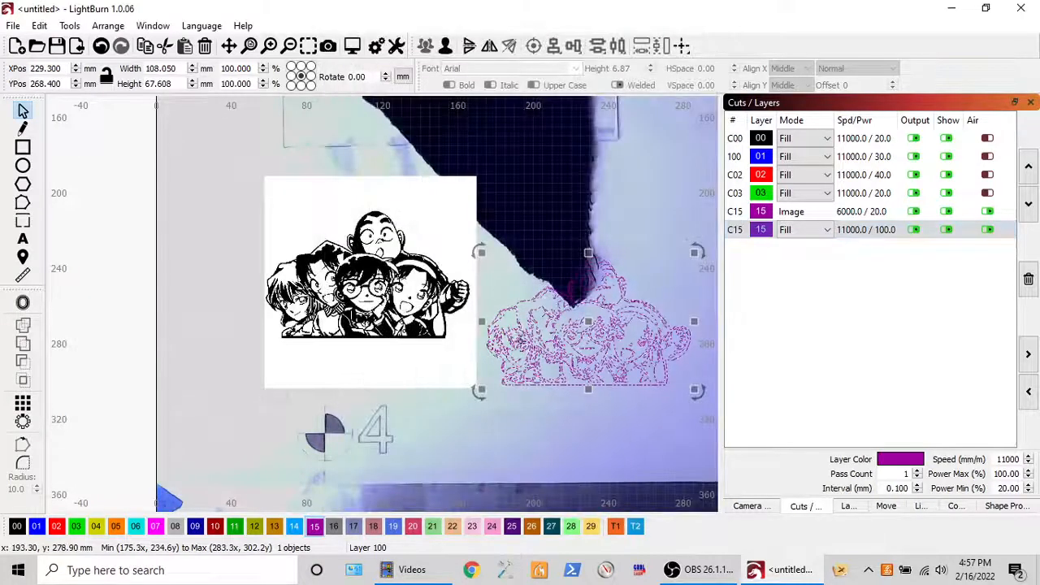
click(328, 45)
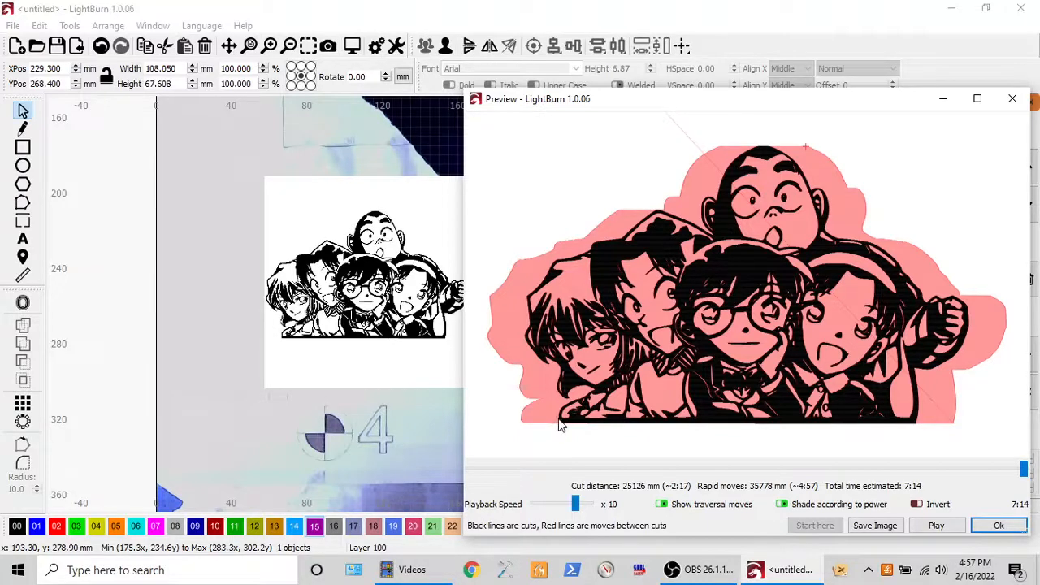
mouse_move(918, 410)
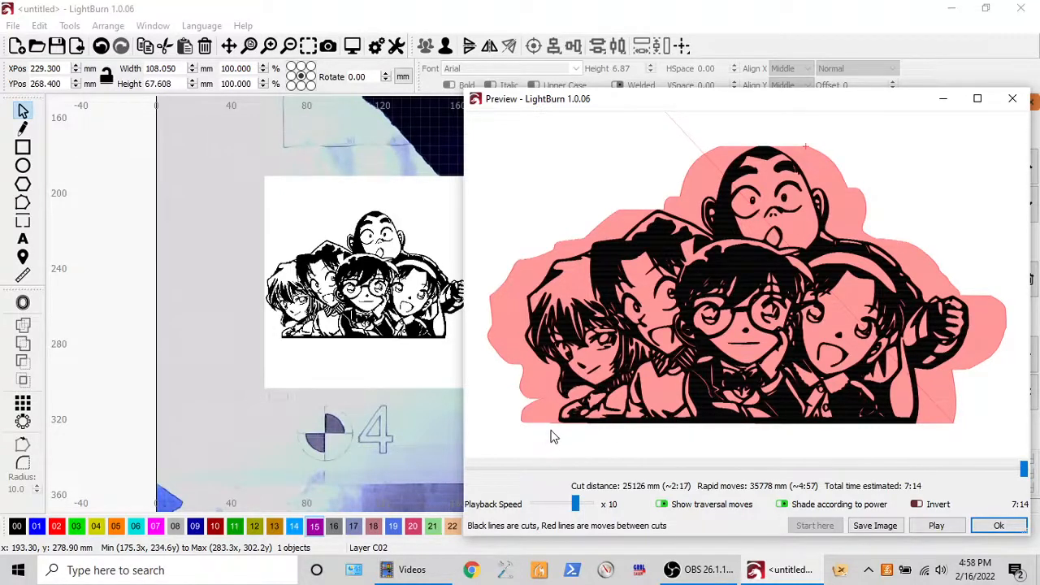
mouse_move(584, 444)
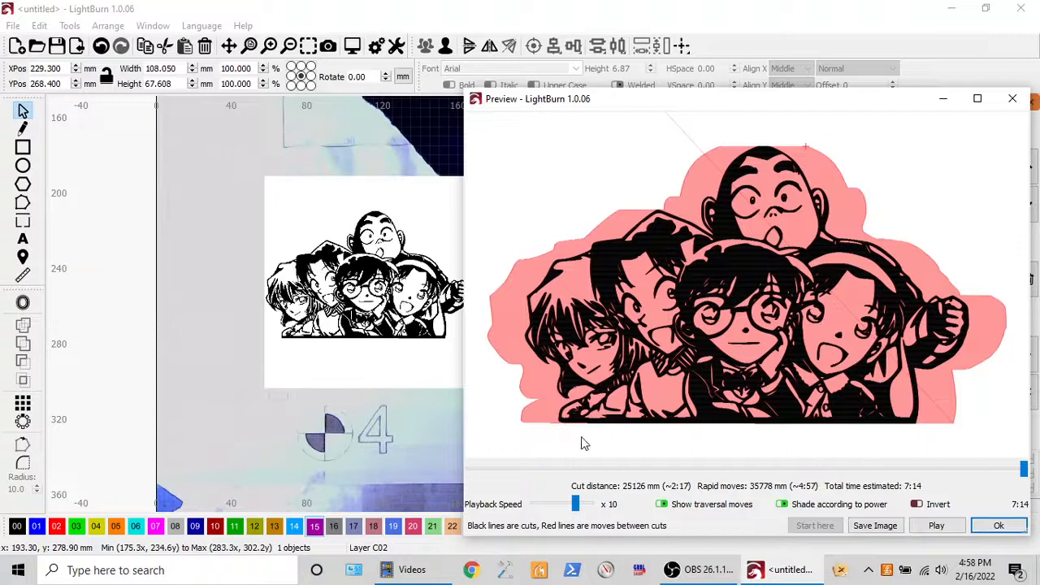
mouse_move(566, 431)
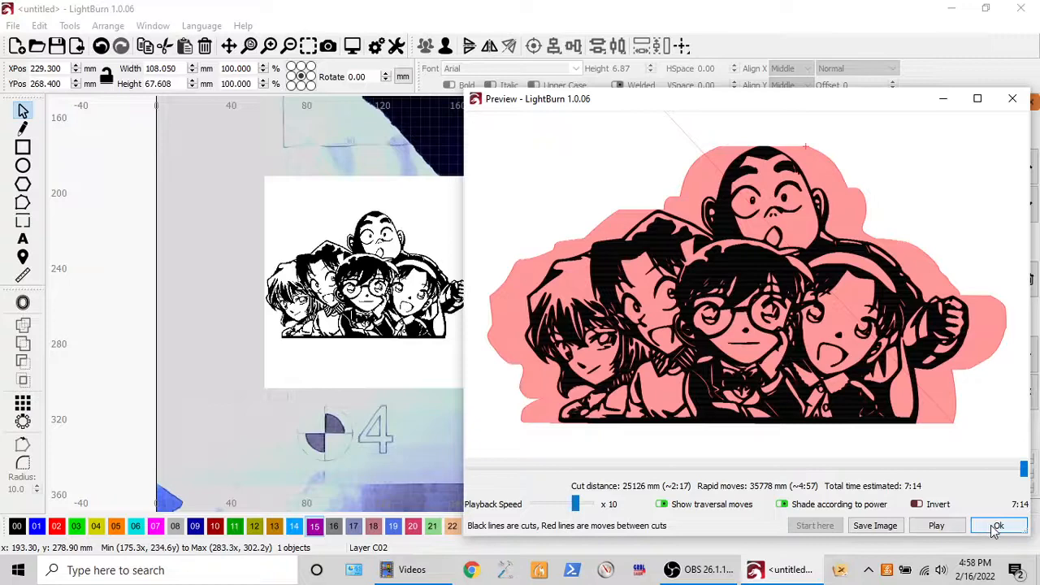
click(999, 525)
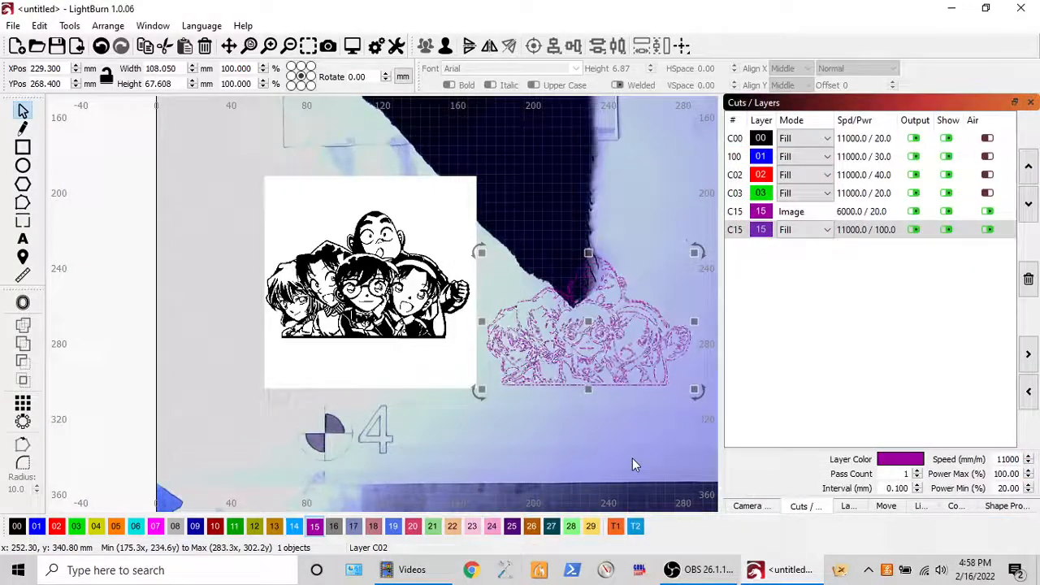